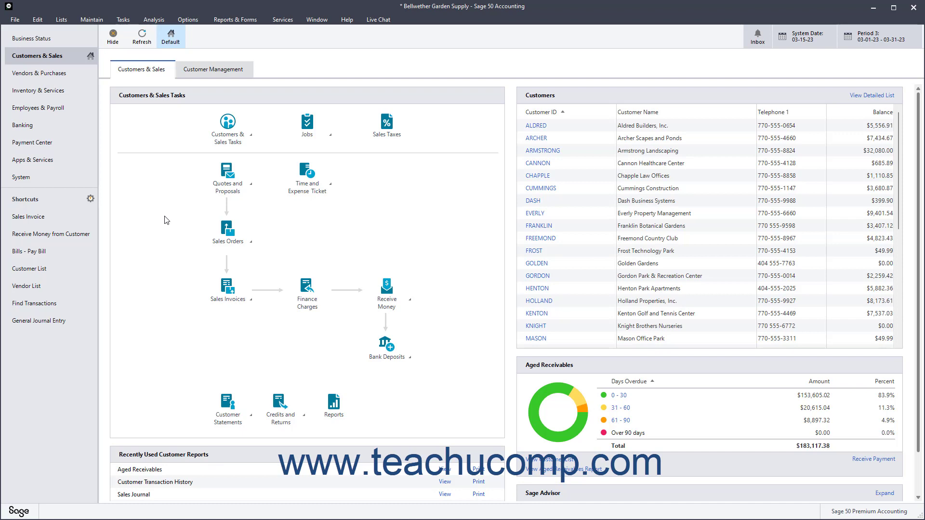
mouse_move(31, 50)
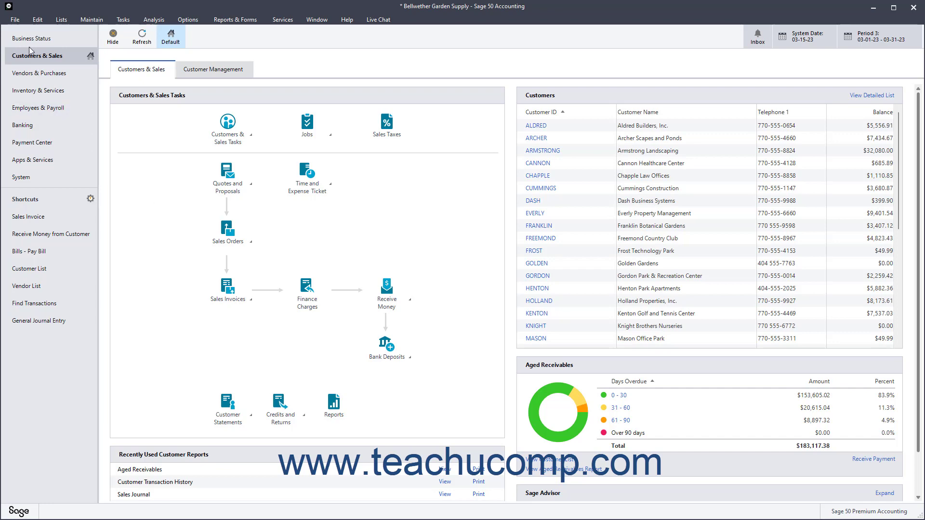
Start the Back Up Company dialog from the File menu
left_click(15, 19)
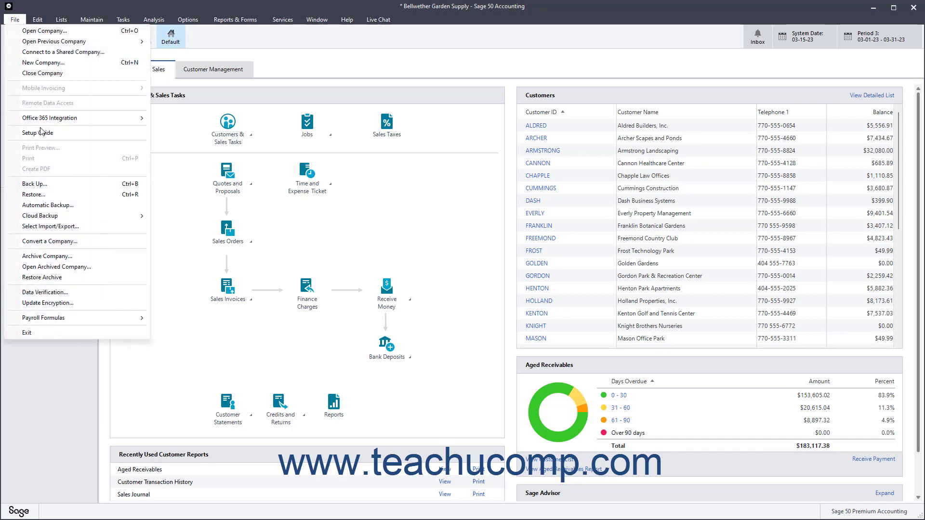
left_click(34, 183)
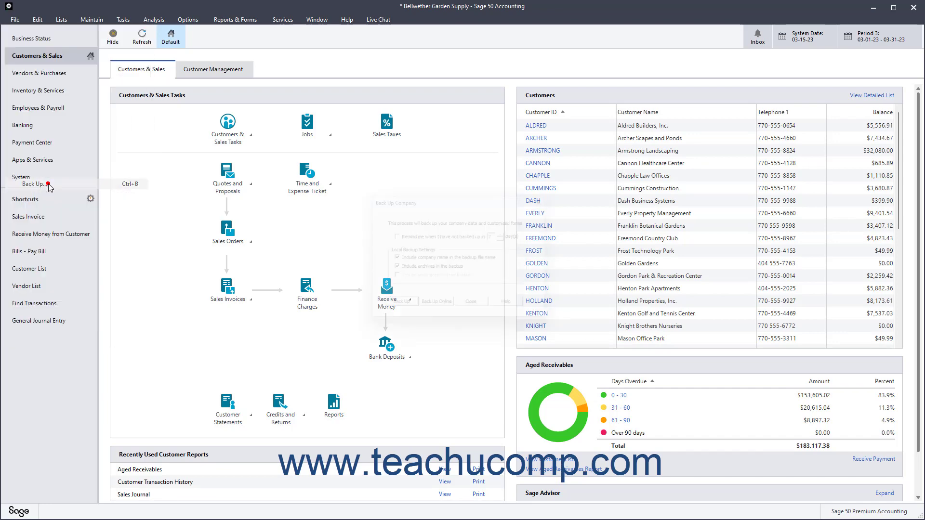
left_click(32, 183)
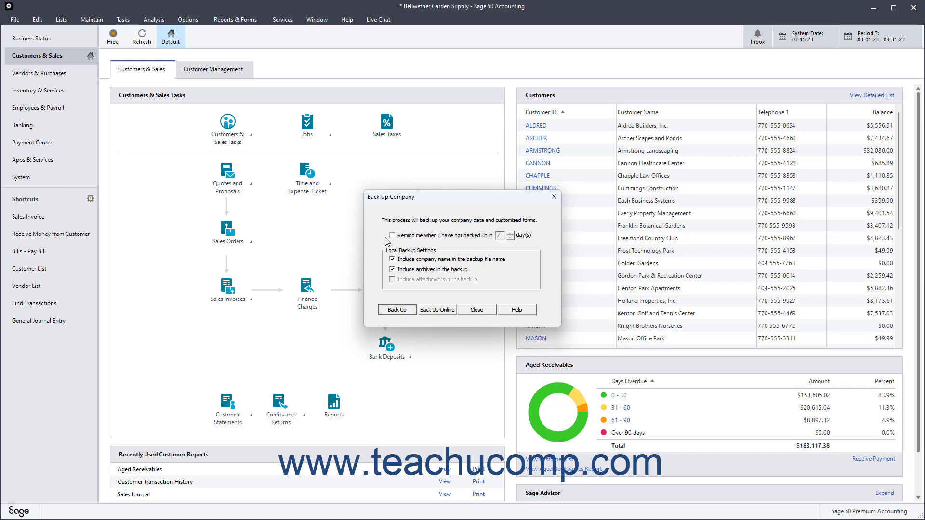
left_click(392, 235)
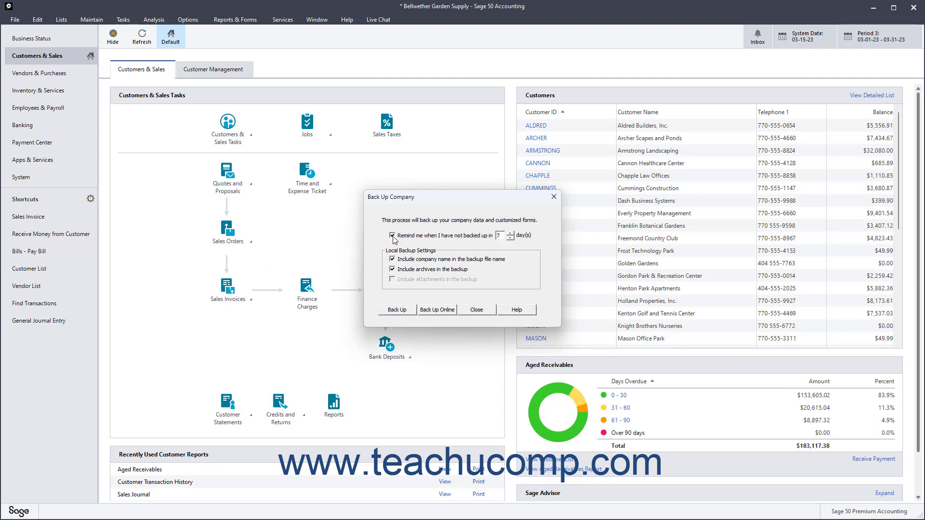
left_click(392, 235)
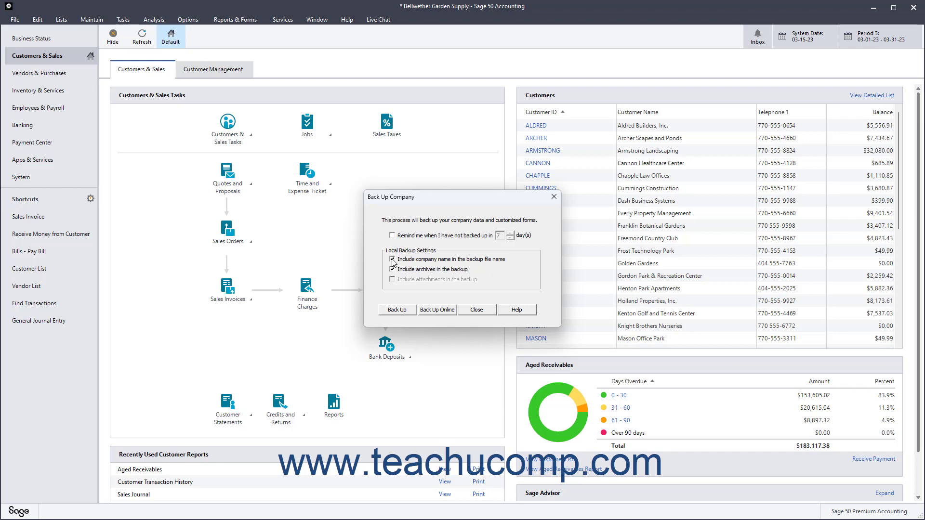
left_click(392, 269)
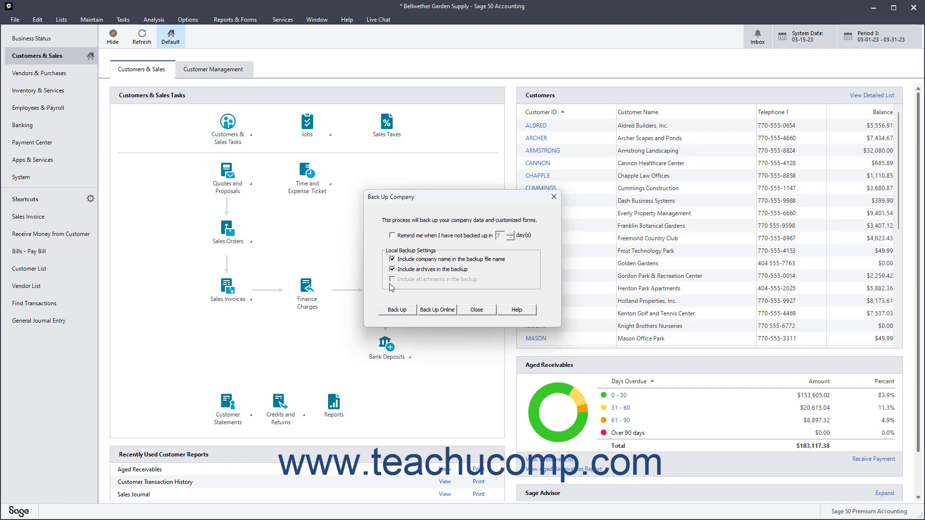
mouse_move(400, 314)
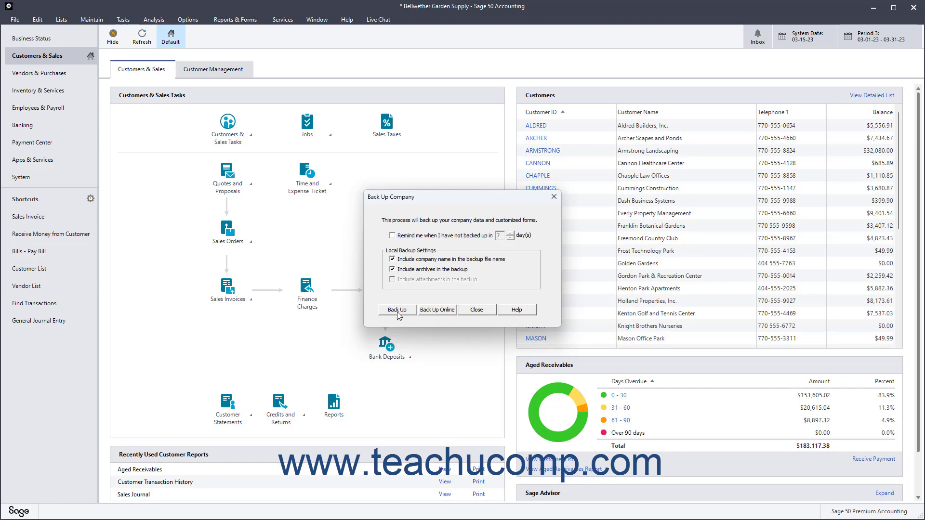
Proceed to the save dialog and keep the Backups folder as the destination
left_click(397, 309)
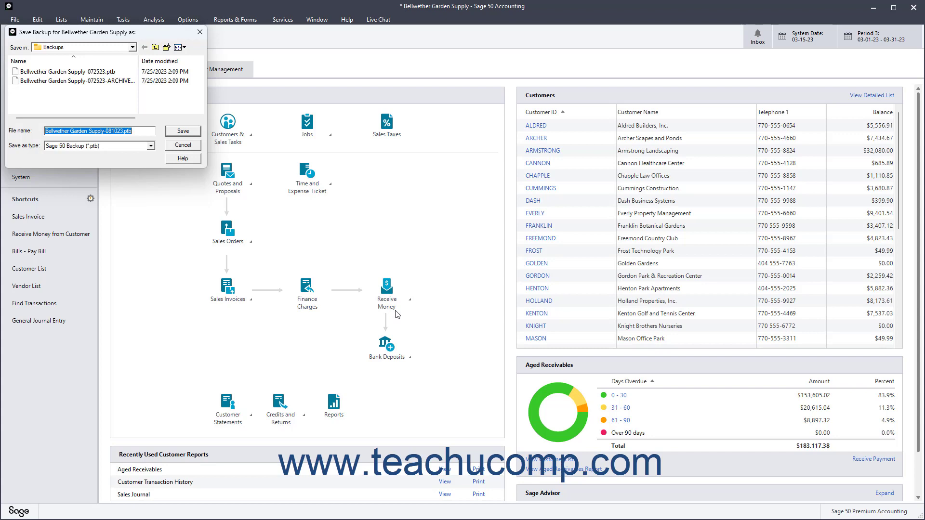
mouse_move(98, 54)
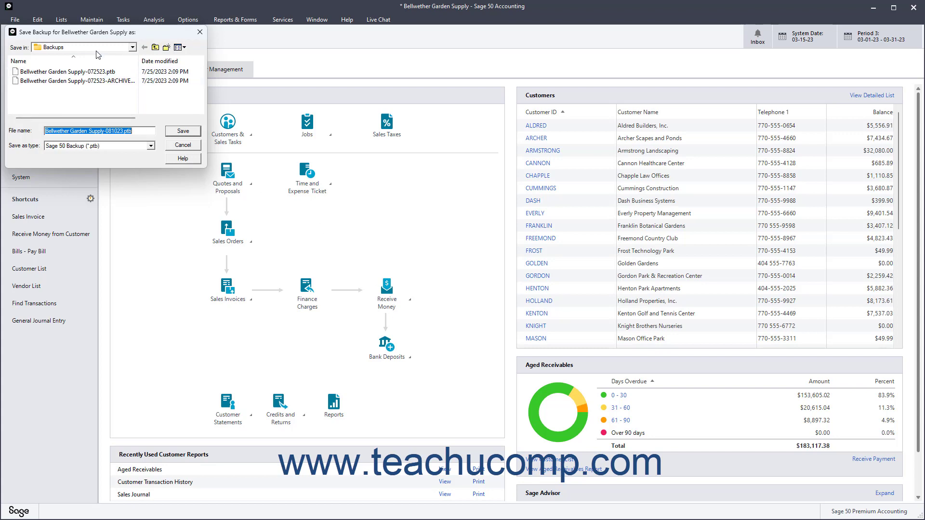
left_click(88, 130)
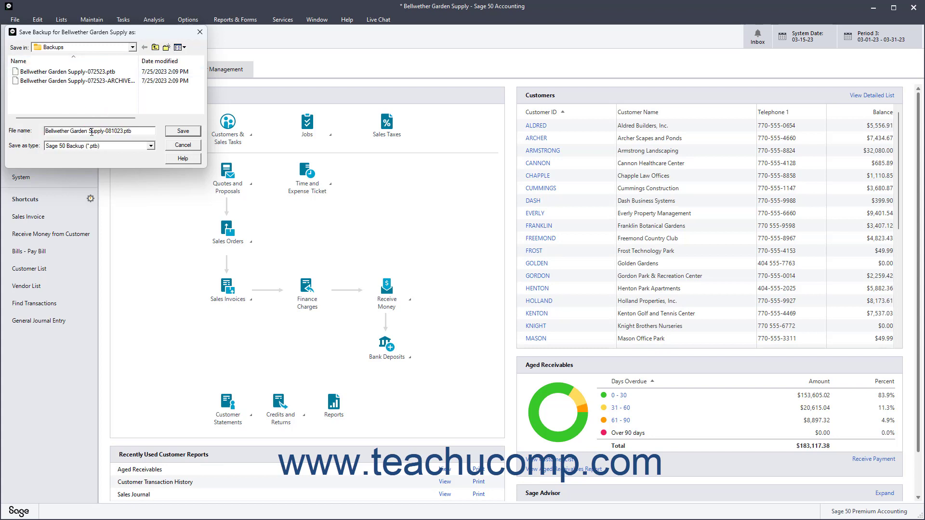
left_click(141, 46)
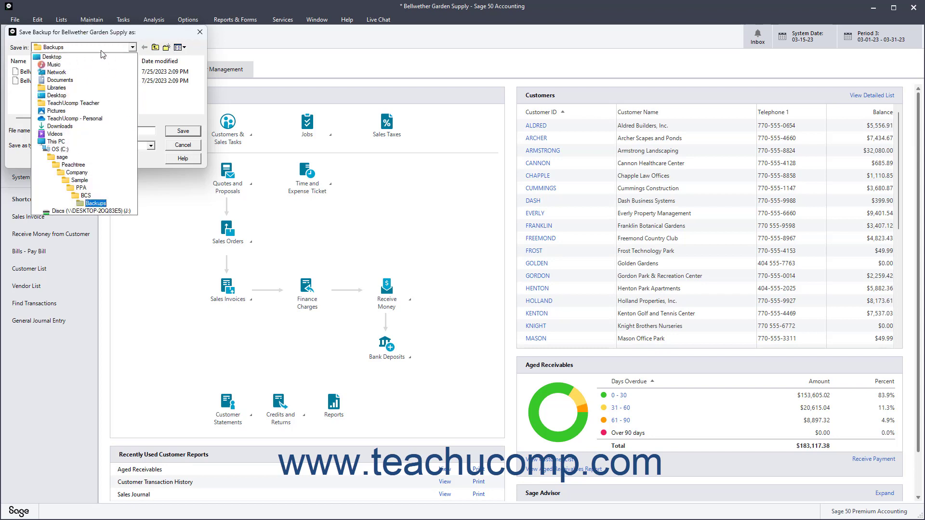
left_click(95, 203)
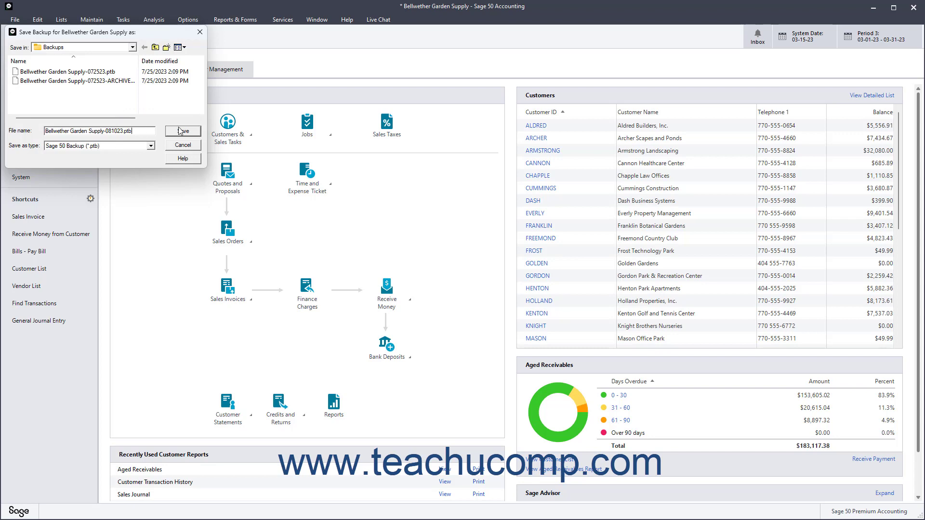
Save the dated .ptb backup file and accept the size prompt to begin backing up
left_click(182, 131)
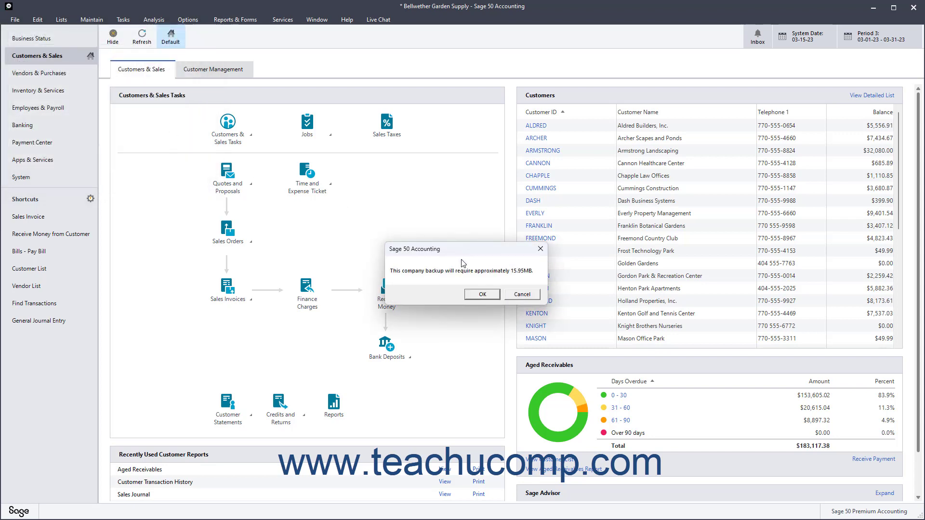
left_click(482, 295)
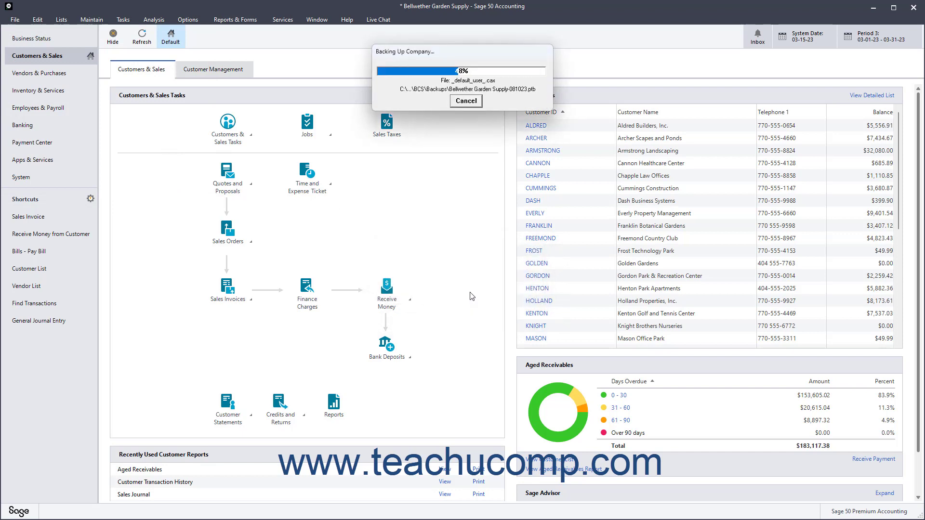